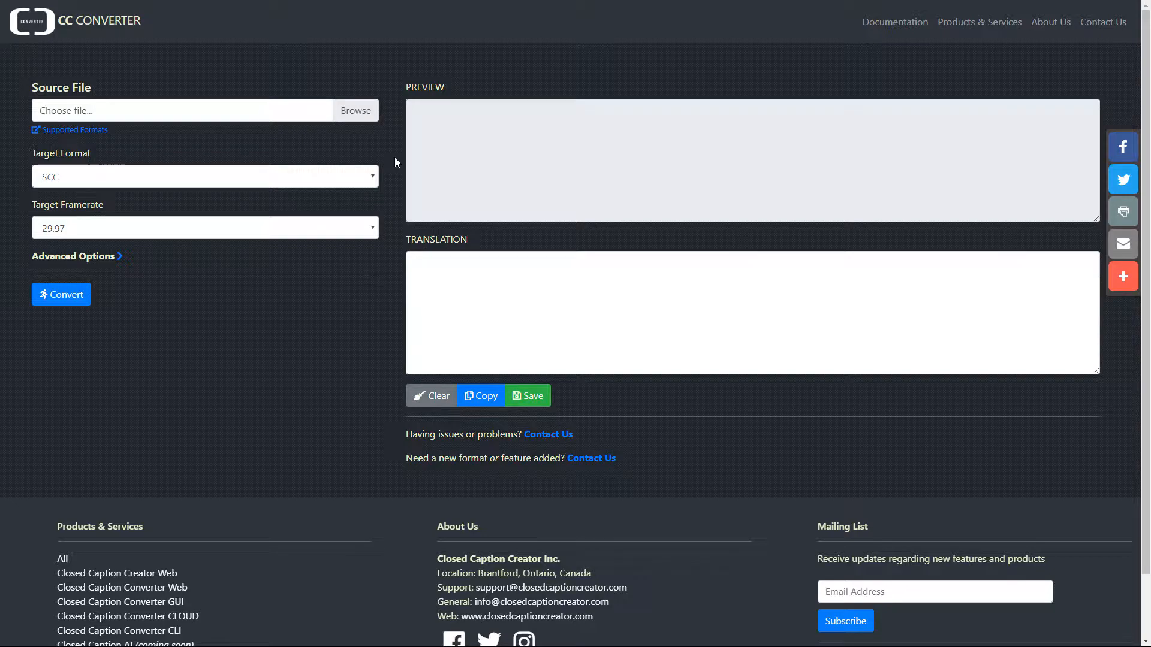
{"action": "mouse_move", "coordinate": [354, 114]}
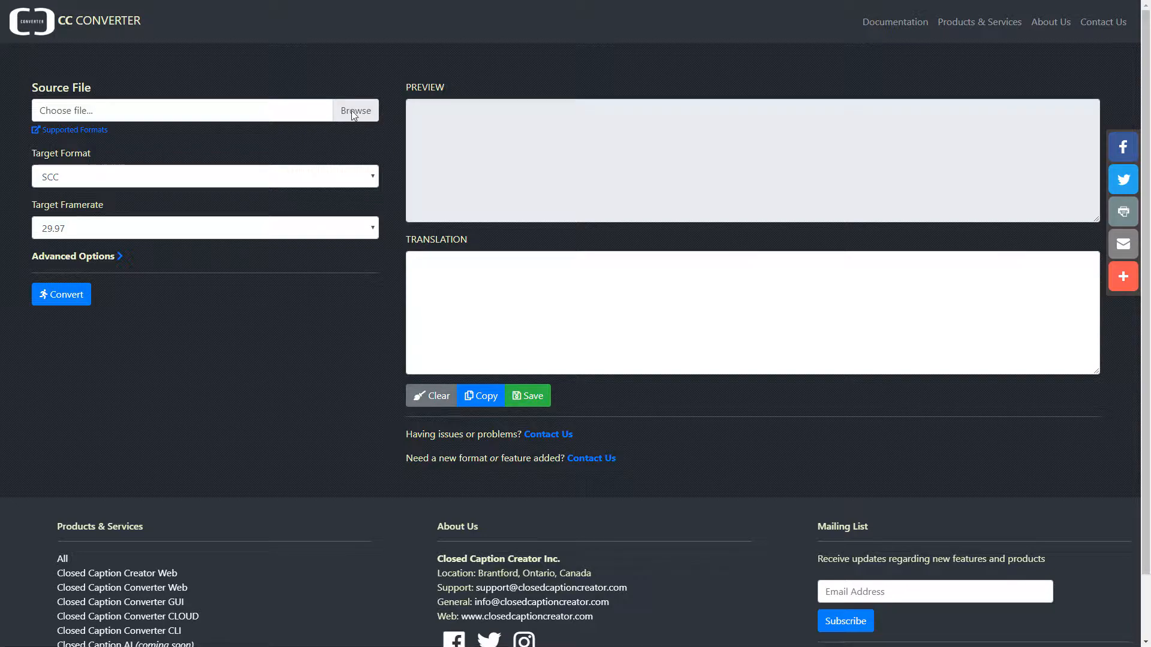
Load LongFormTest.scc as the source caption file
{"action": "left_click", "coordinate": [356, 110]}
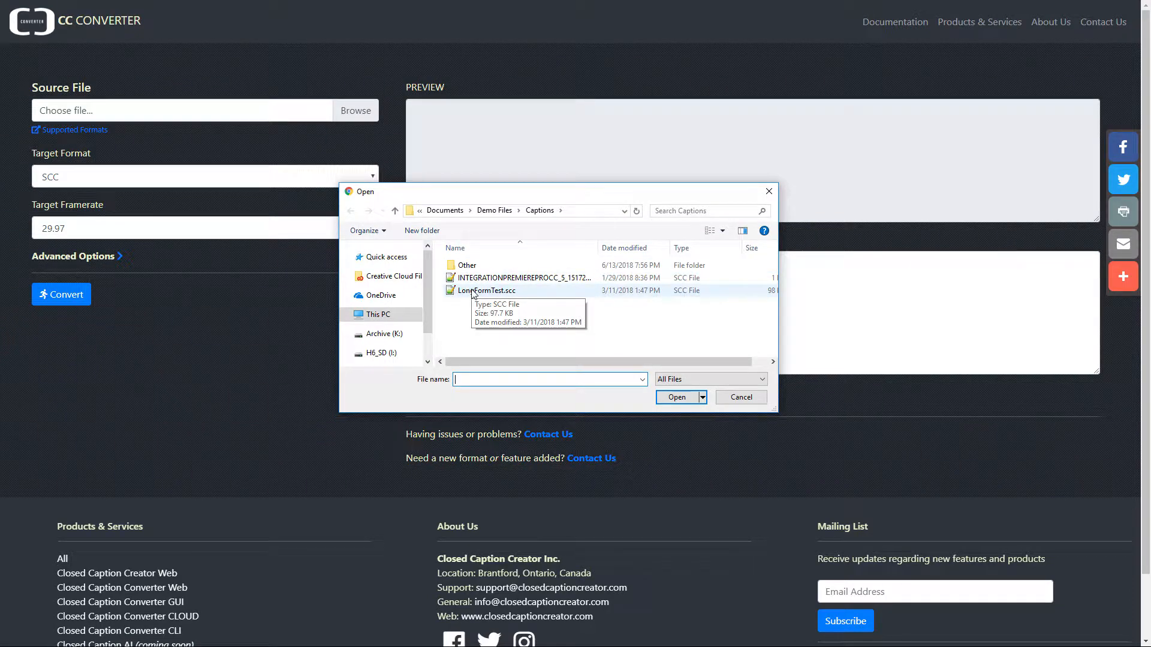
{"action": "left_click", "coordinate": [487, 290]}
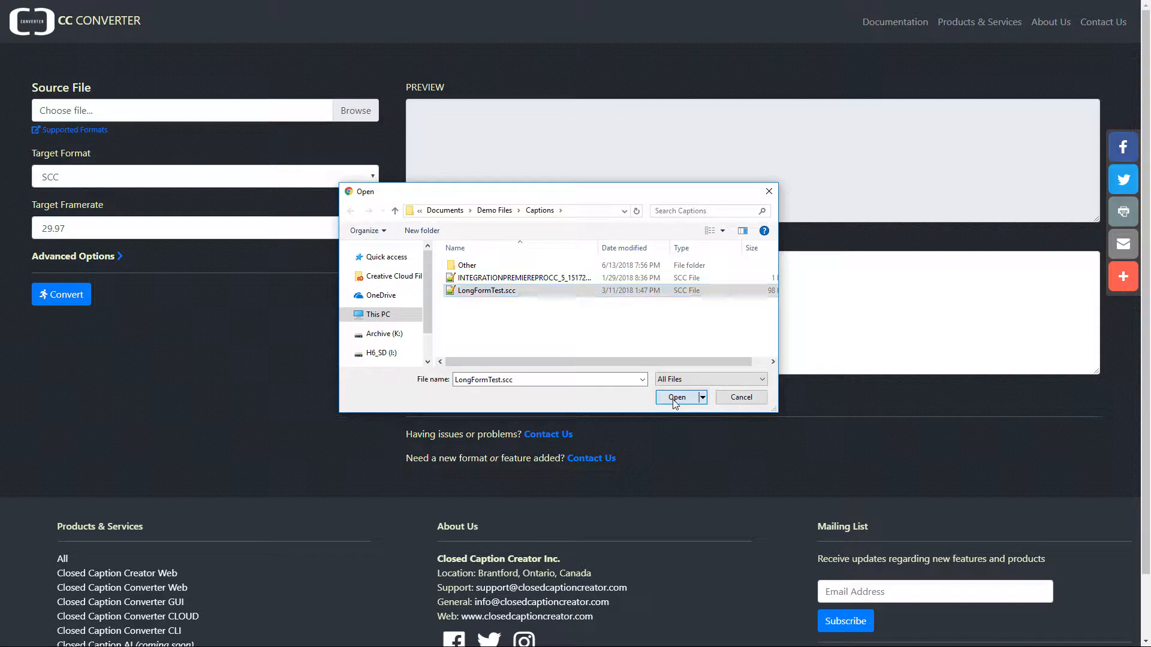
{"action": "left_click", "coordinate": [676, 397]}
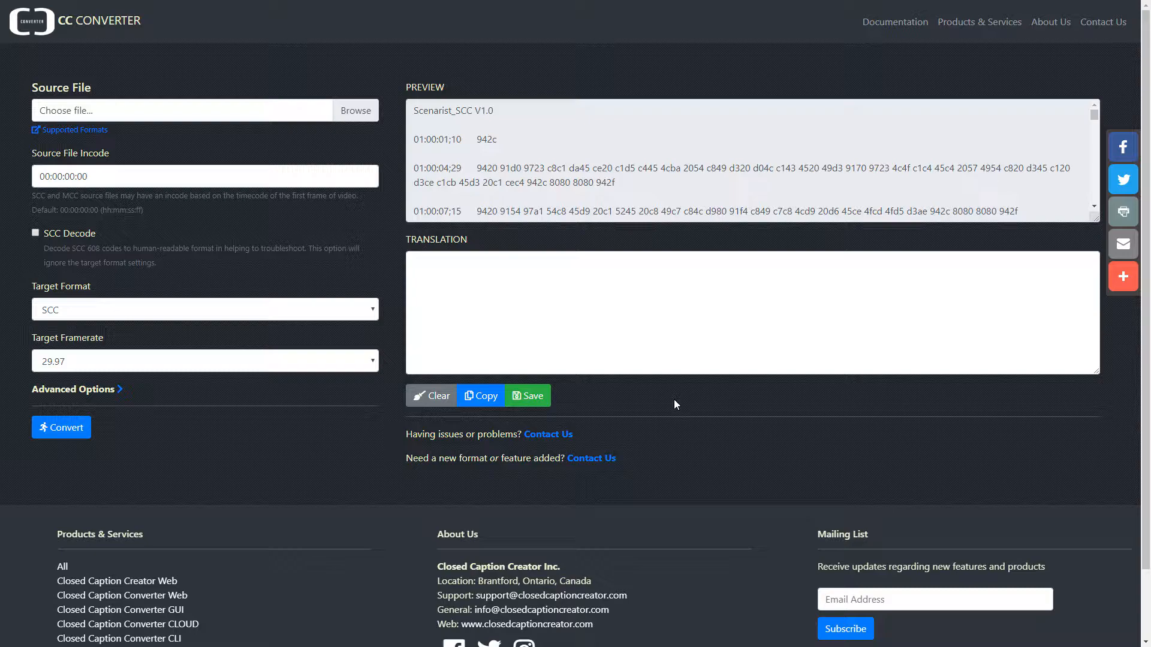
Scroll through the SCC preview and change the target format from SCC to SRT
{"action": "scroll", "scroll_direction": "down", "scroll_amount": 3}
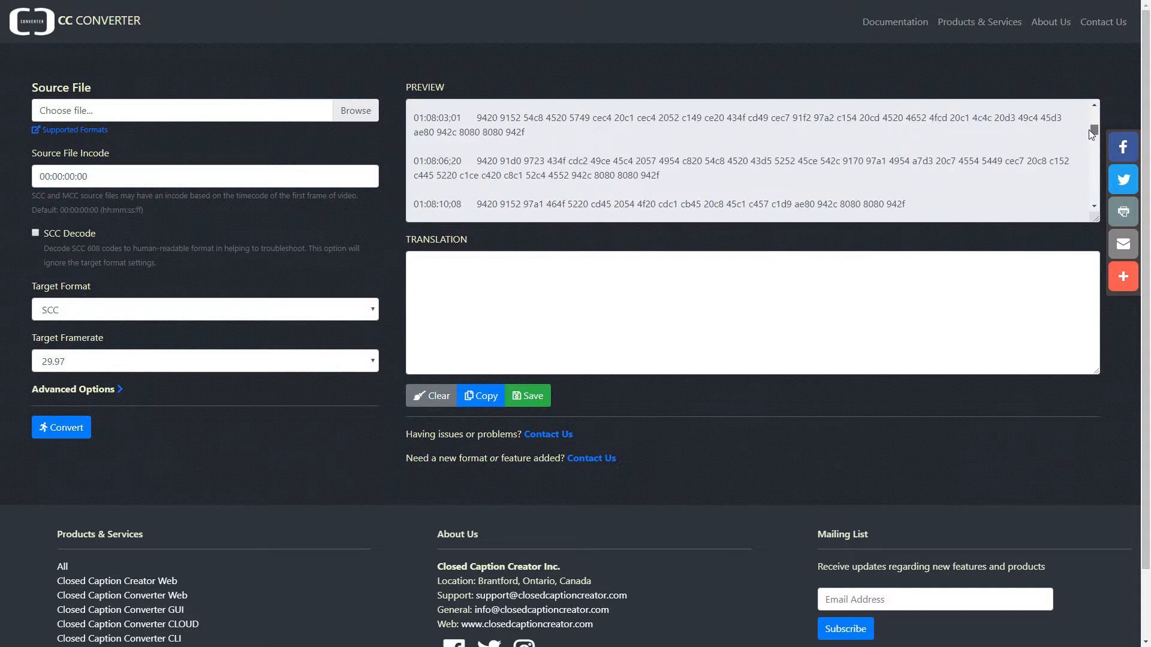
{"action": "scroll", "scroll_direction": "down", "scroll_amount": 3}
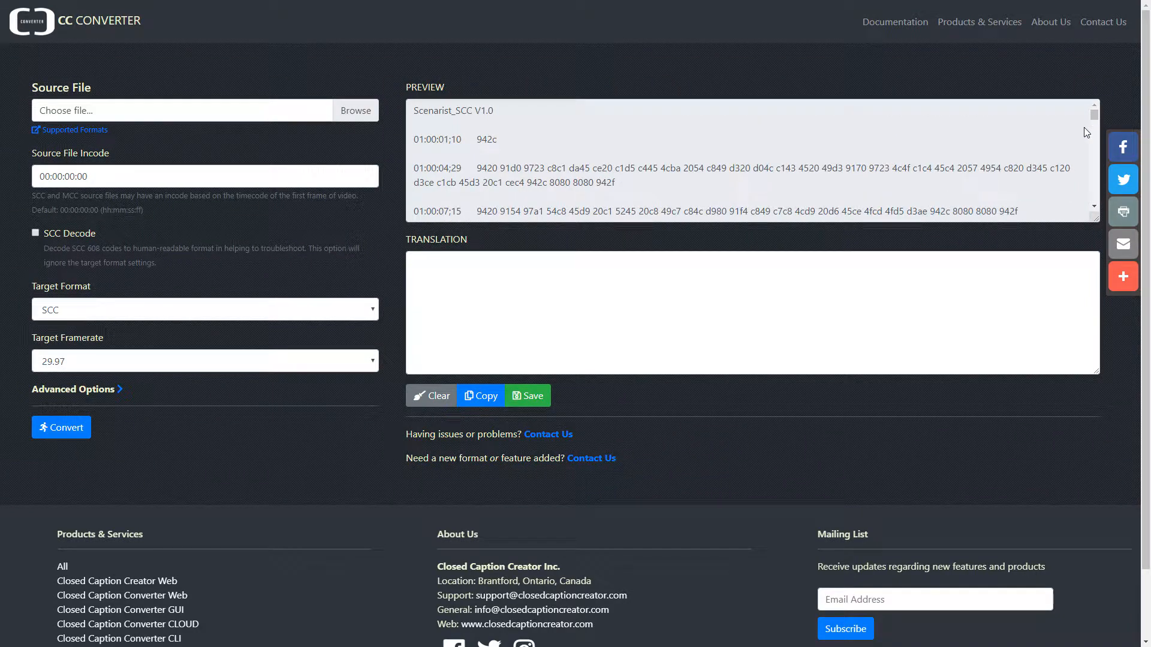
{"action": "mouse_move", "coordinate": [526, 95]}
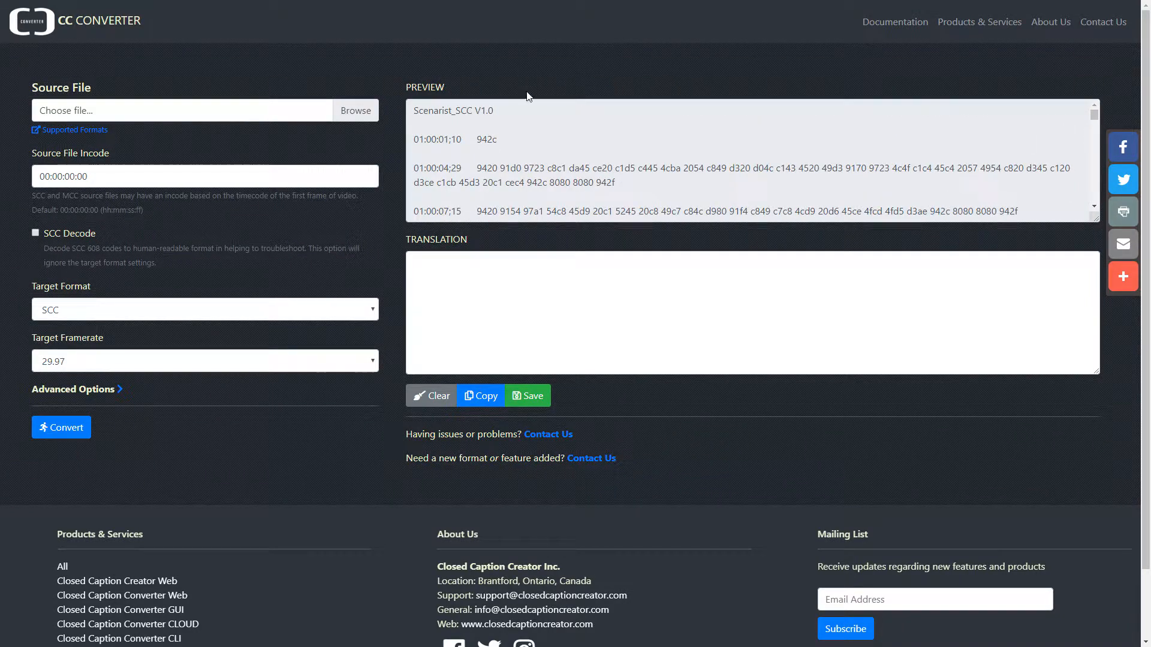
{"action": "left_click", "coordinate": [204, 310]}
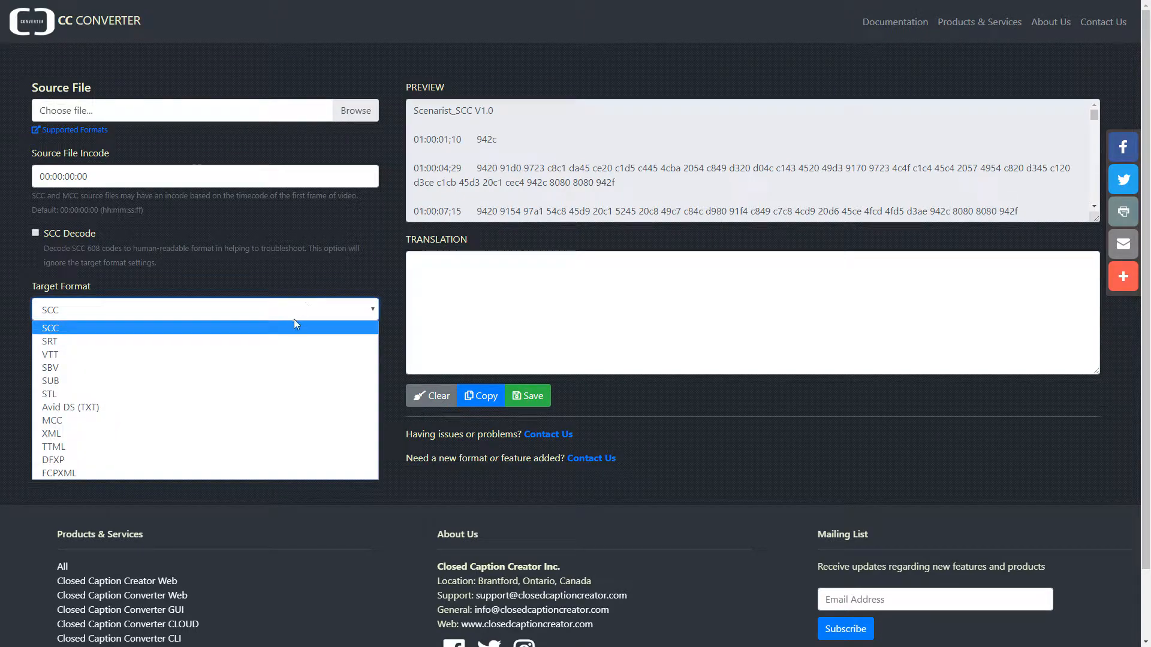
{"action": "left_click", "coordinate": [49, 341]}
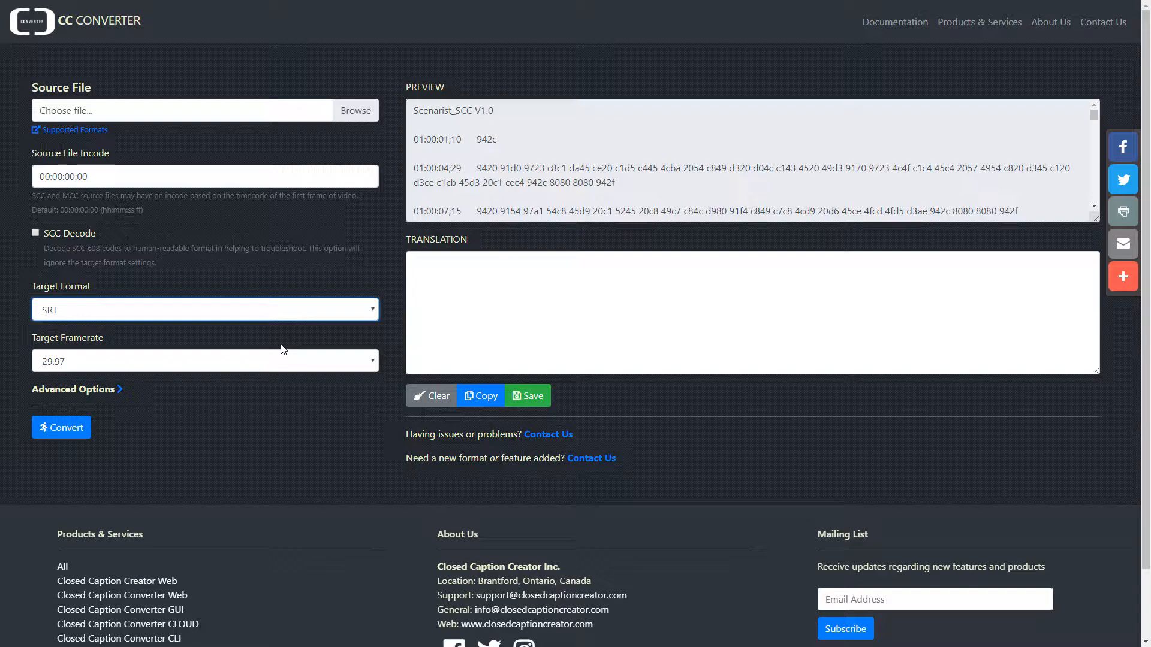
{"action": "left_click", "coordinate": [204, 360]}
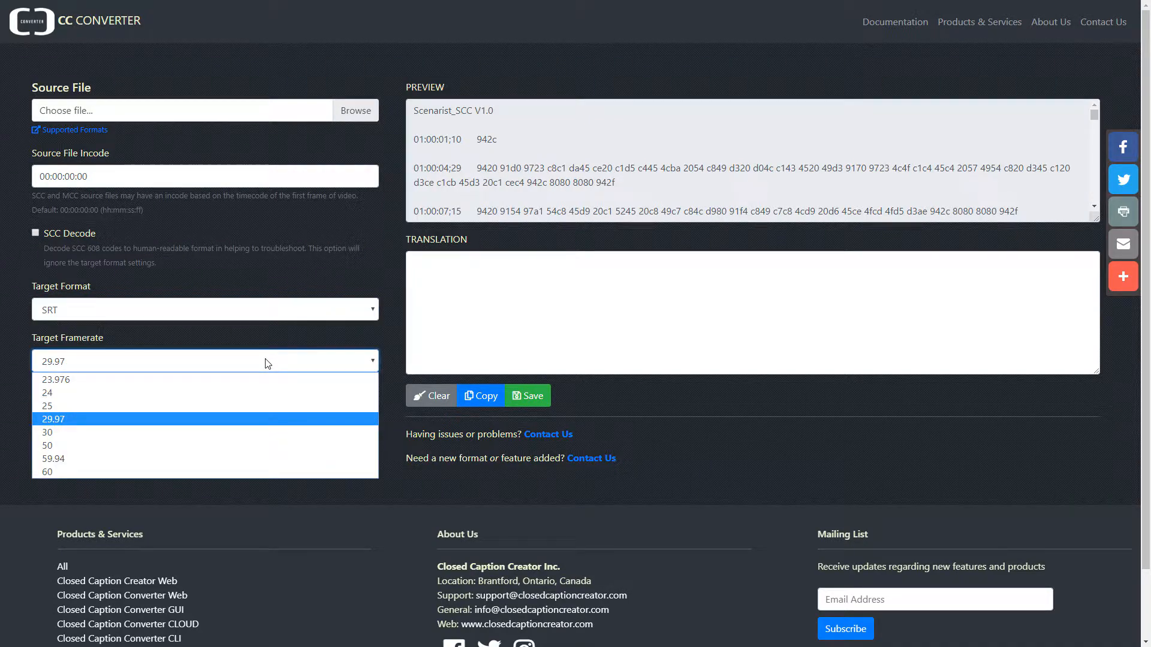
{"action": "mouse_move", "coordinate": [230, 369]}
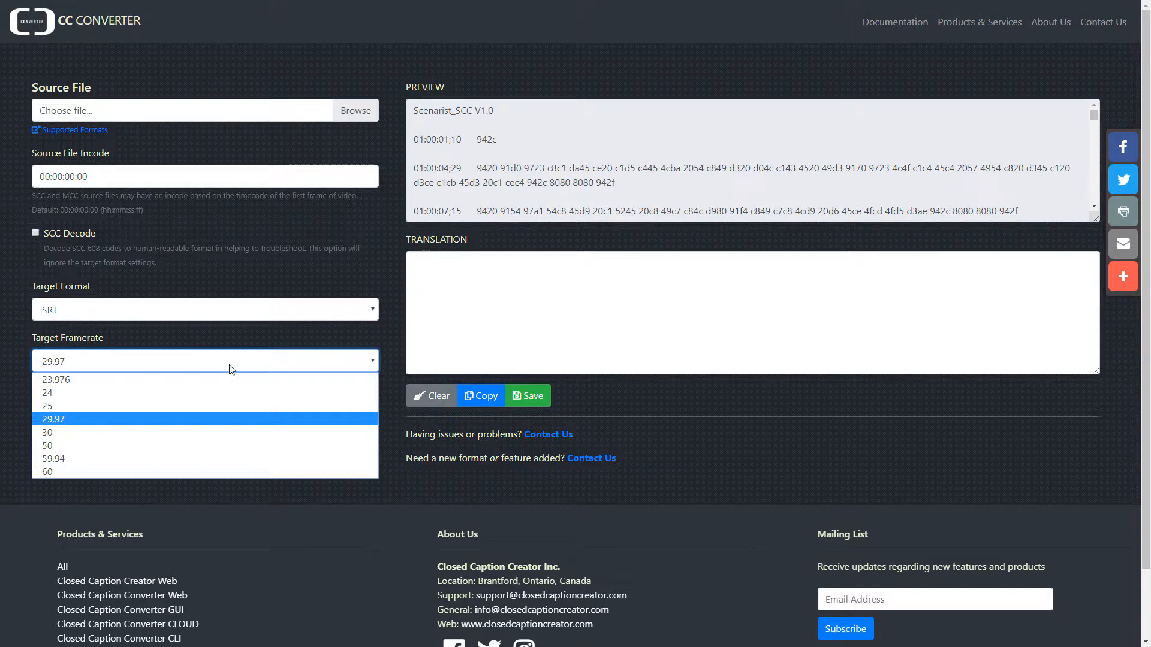
{"action": "mouse_move", "coordinate": [151, 424]}
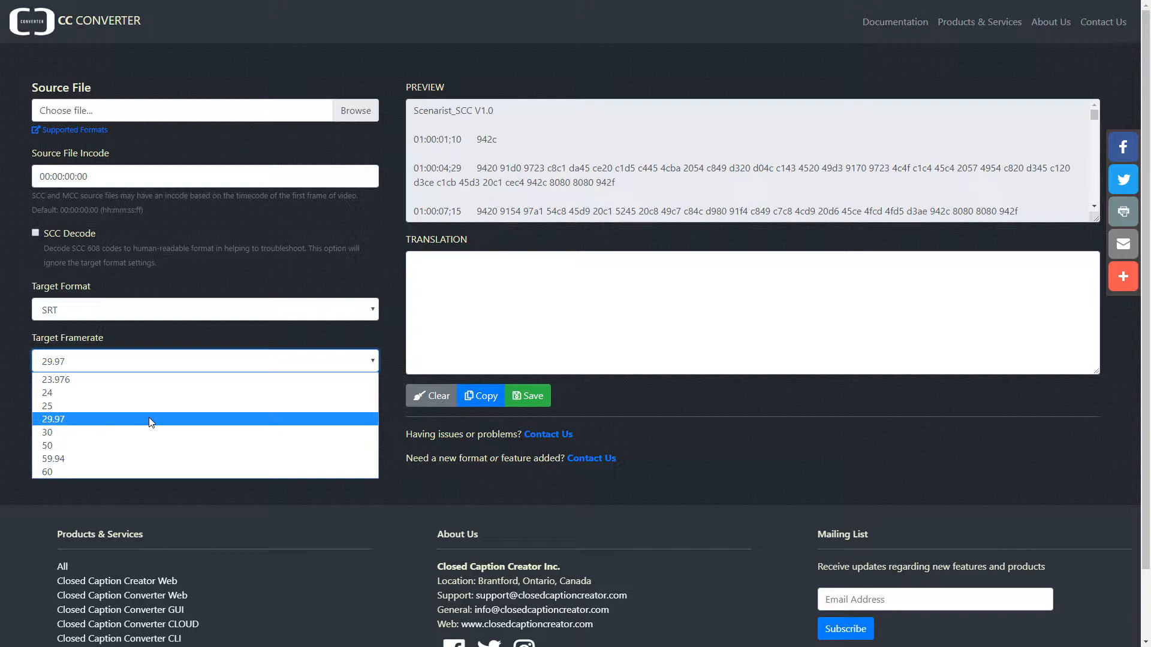
Keep 29.97 fps selected in the Target Framerate list
{"action": "left_click", "coordinate": [54, 419]}
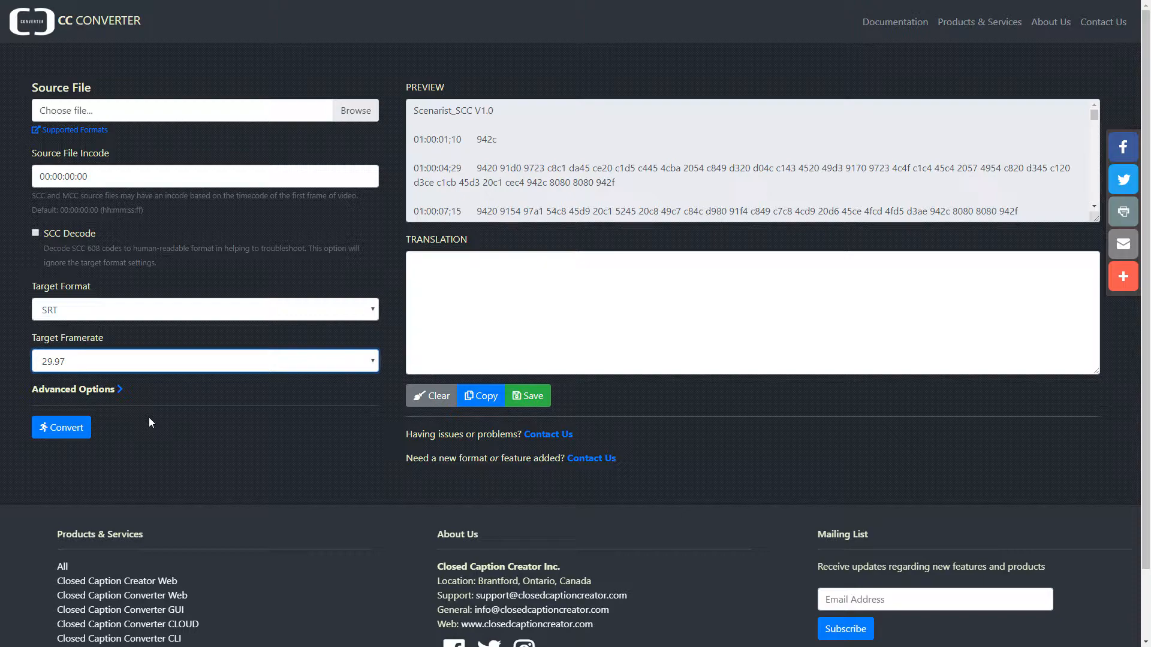
{"action": "mouse_move", "coordinate": [99, 415]}
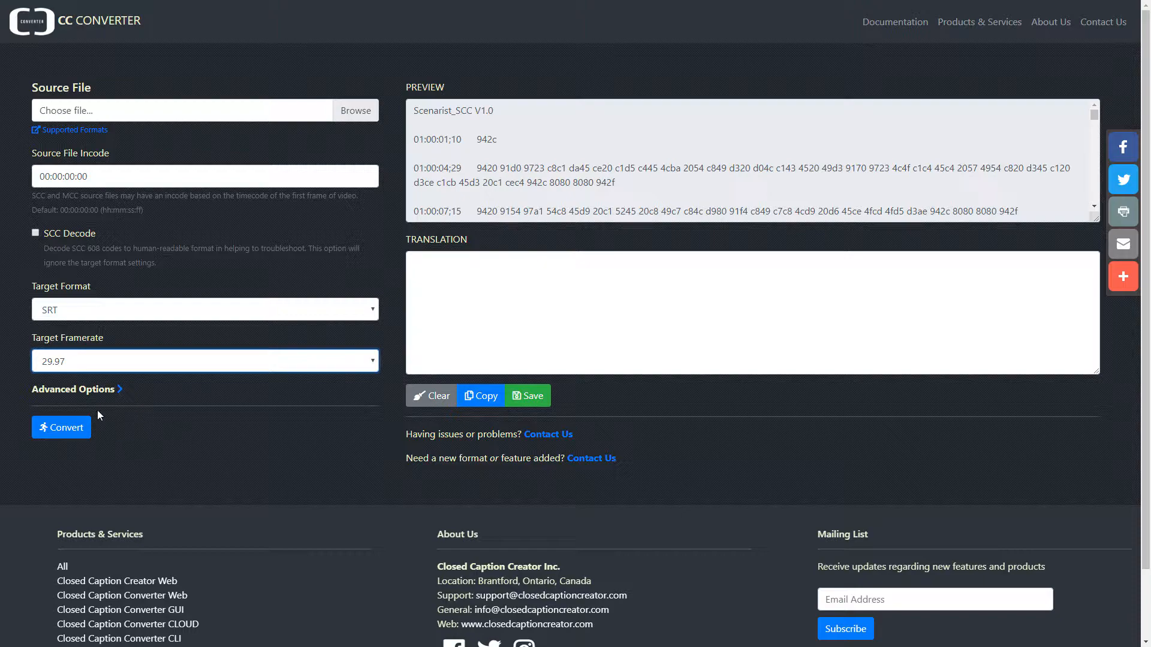
Convert the captions to SRT, save the result, and open the Contact Us page
{"action": "left_click", "coordinate": [61, 427]}
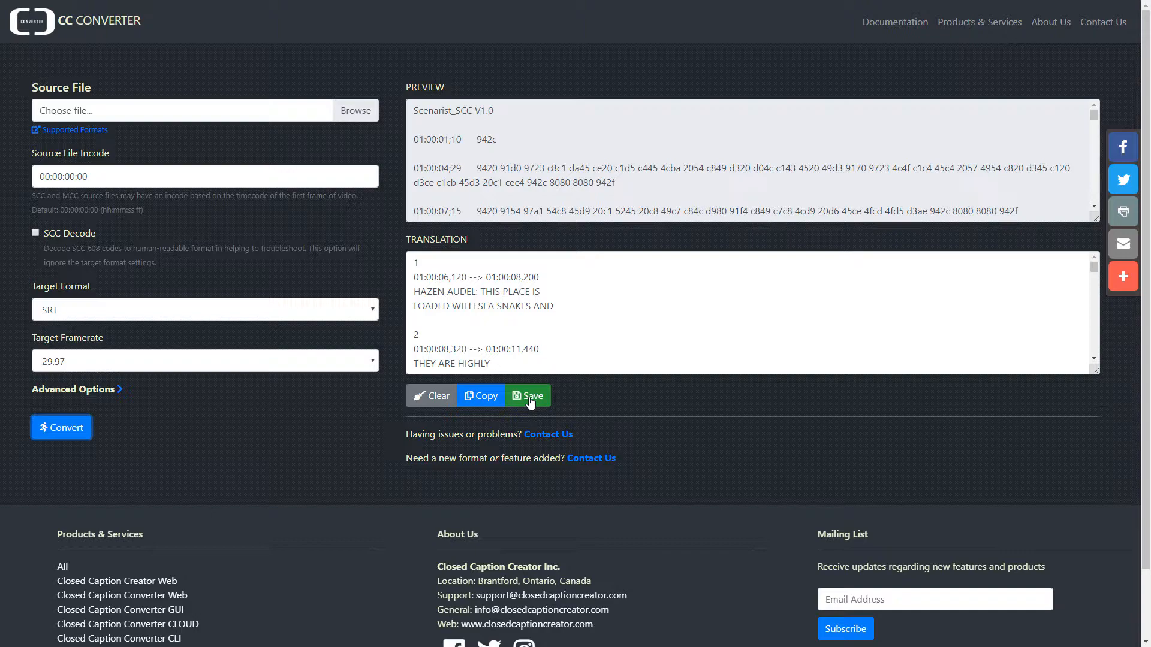
{"action": "mouse_move", "coordinate": [488, 396]}
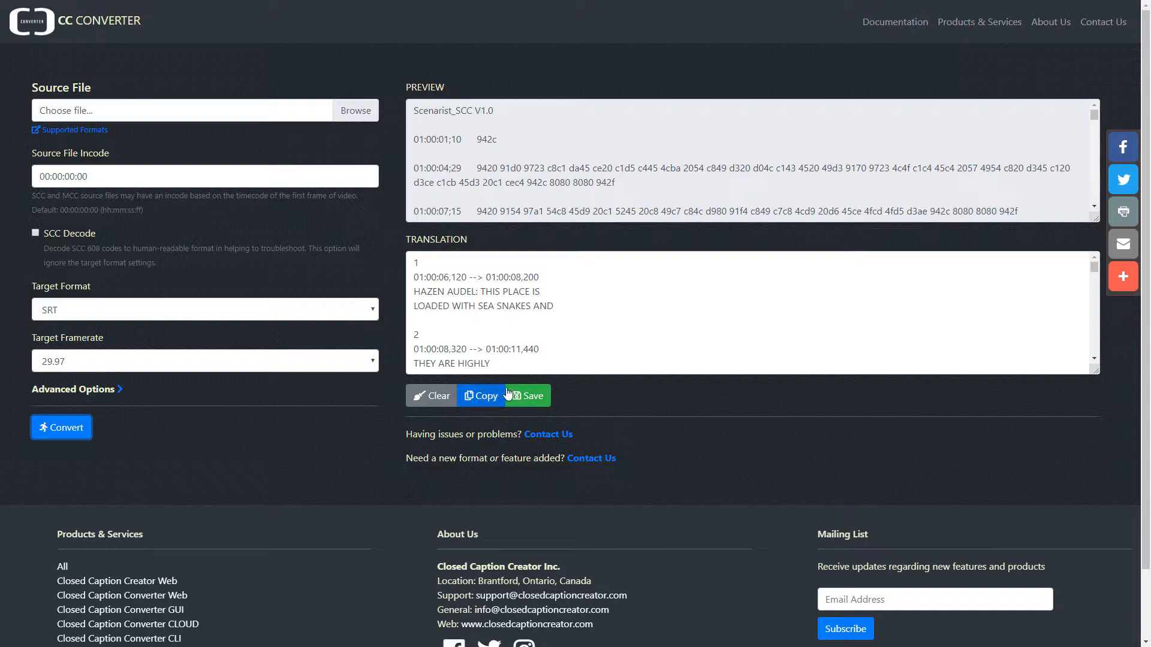
{"action": "left_click", "coordinate": [526, 396]}
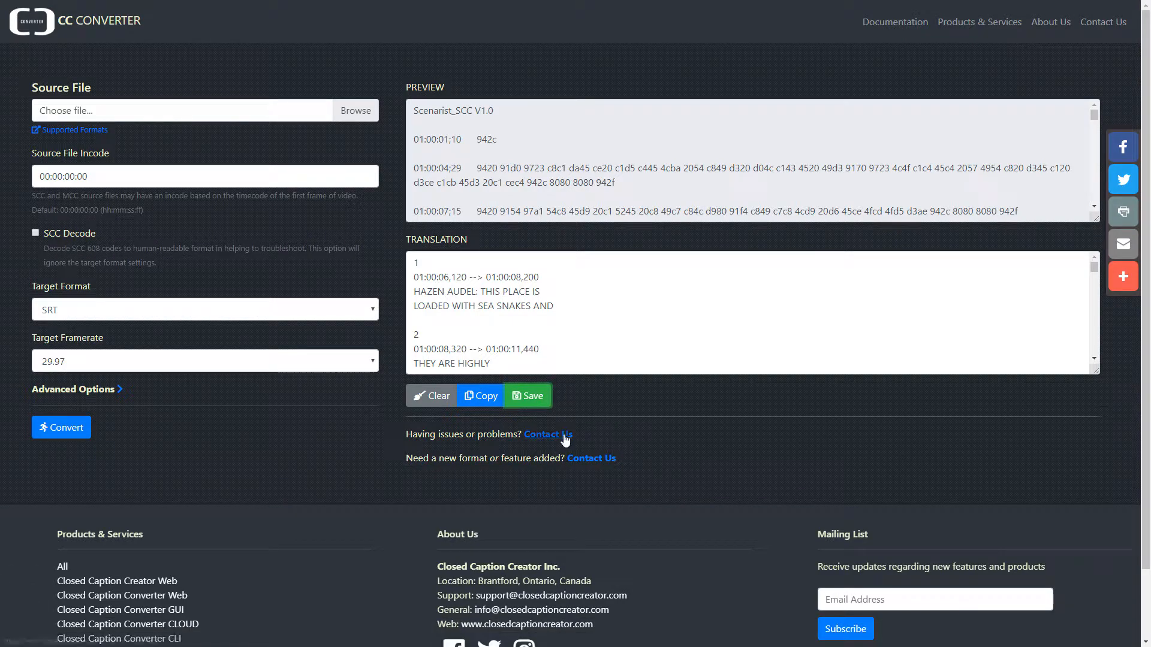
{"action": "mouse_move", "coordinate": [547, 434]}
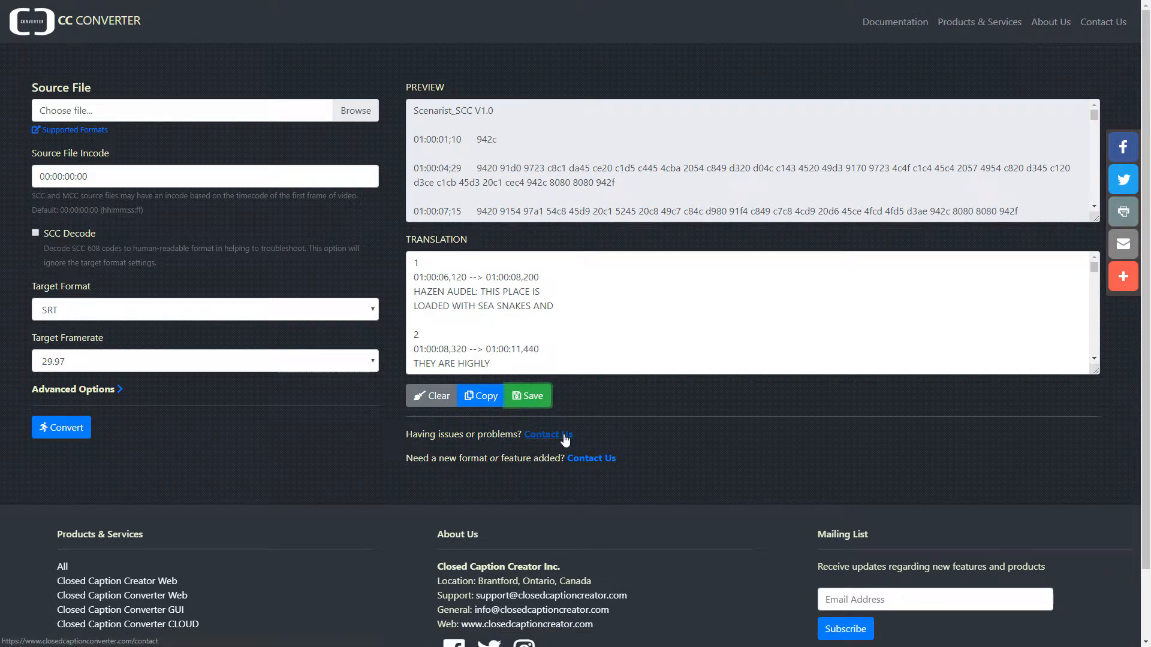
{"action": "left_click", "coordinate": [545, 434]}
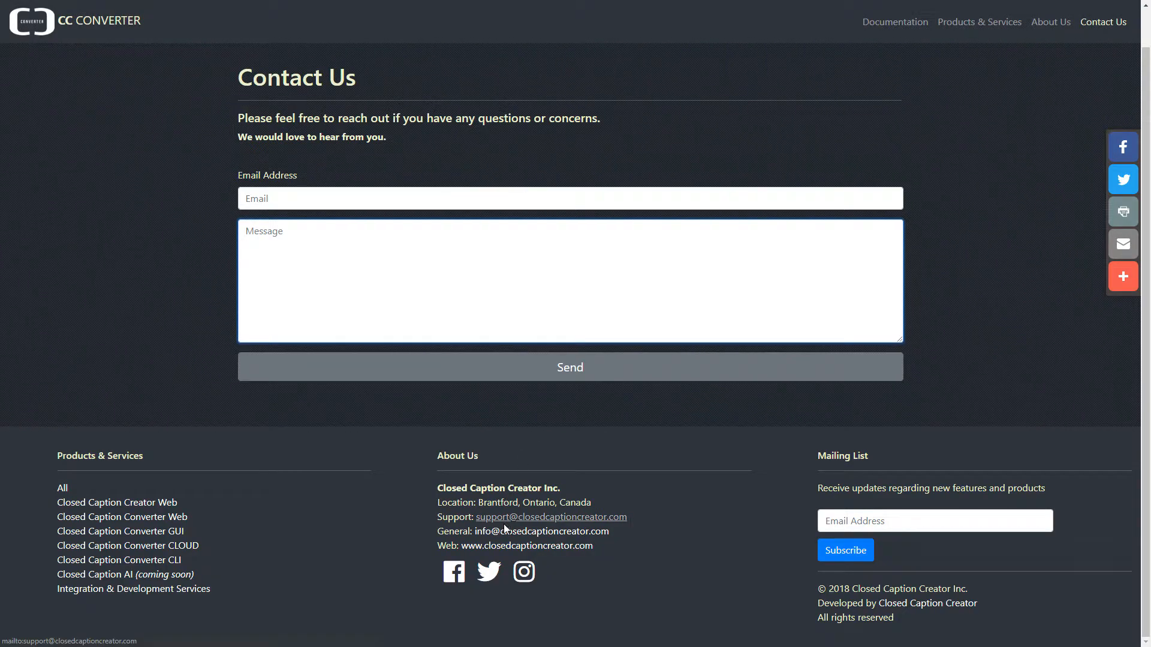